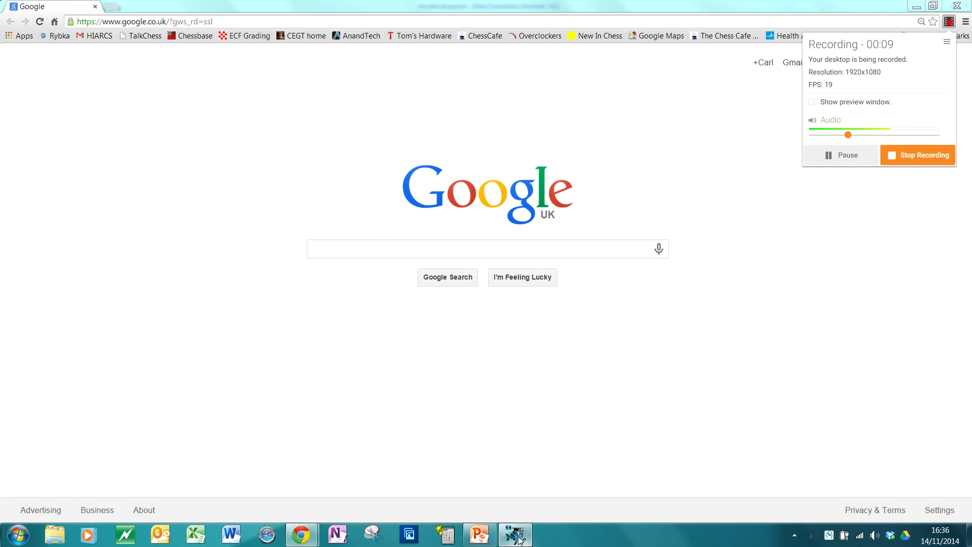
# Step: Switch from Chrome to Houdini Aquarium's Caro Kann project at 3.exd5 cxd5
pyautogui.click(514, 533)
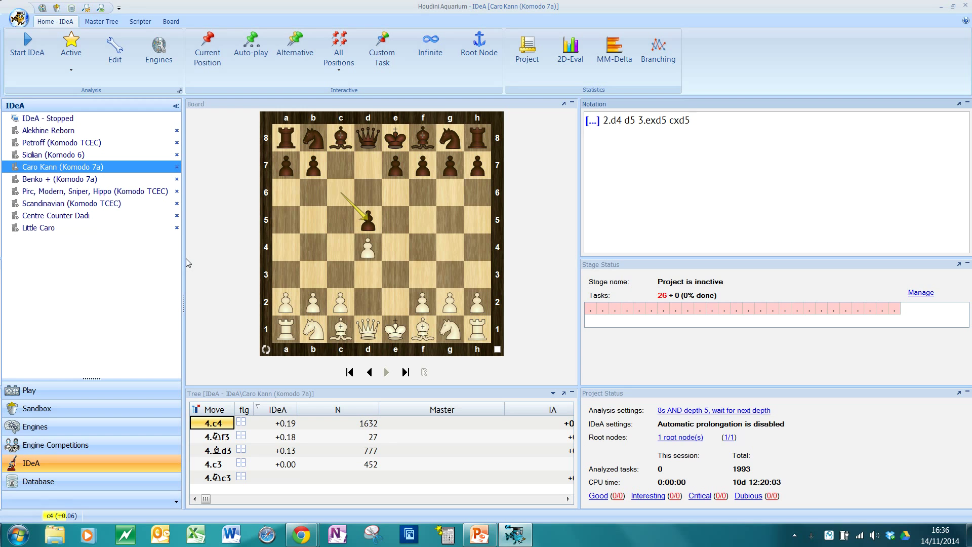
pyautogui.click(690, 121)
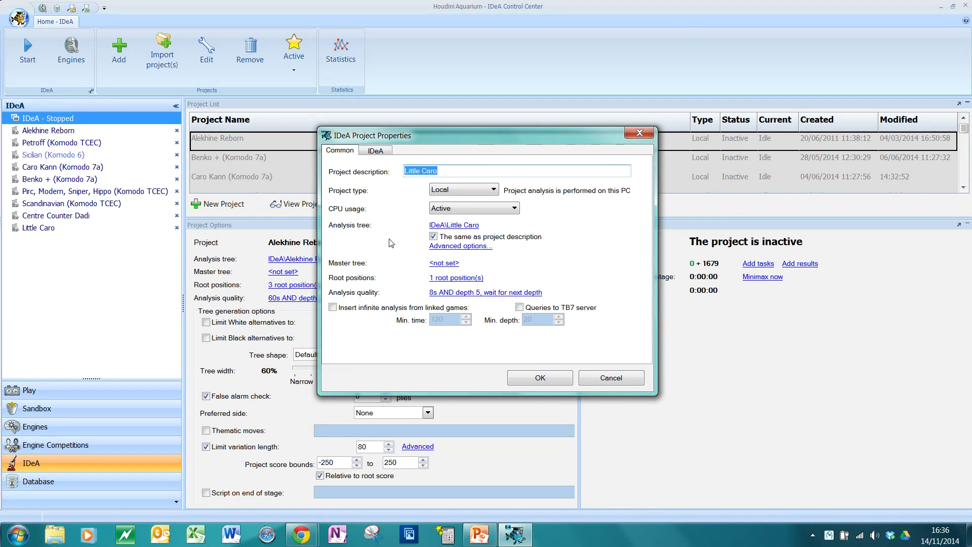
pyautogui.moveTo(500, 293)
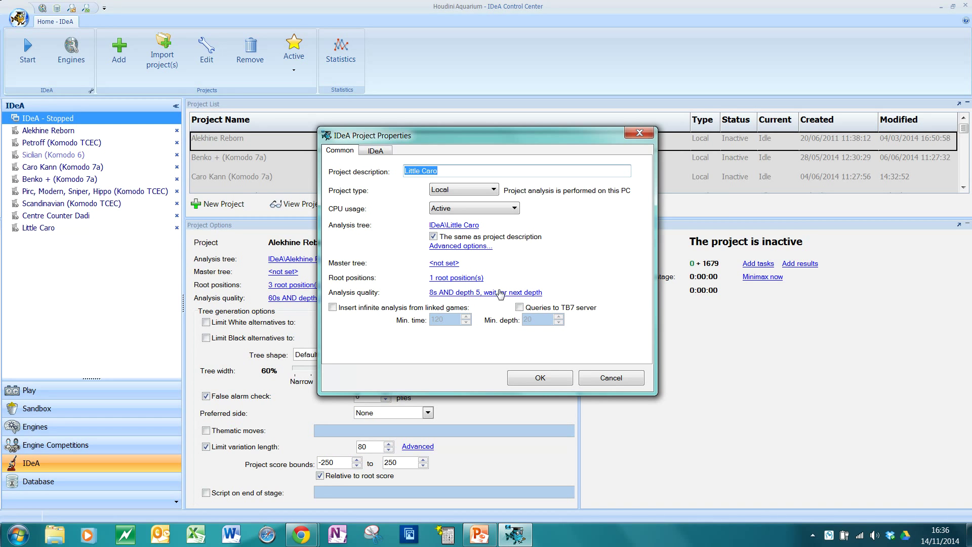
pyautogui.moveTo(513, 288)
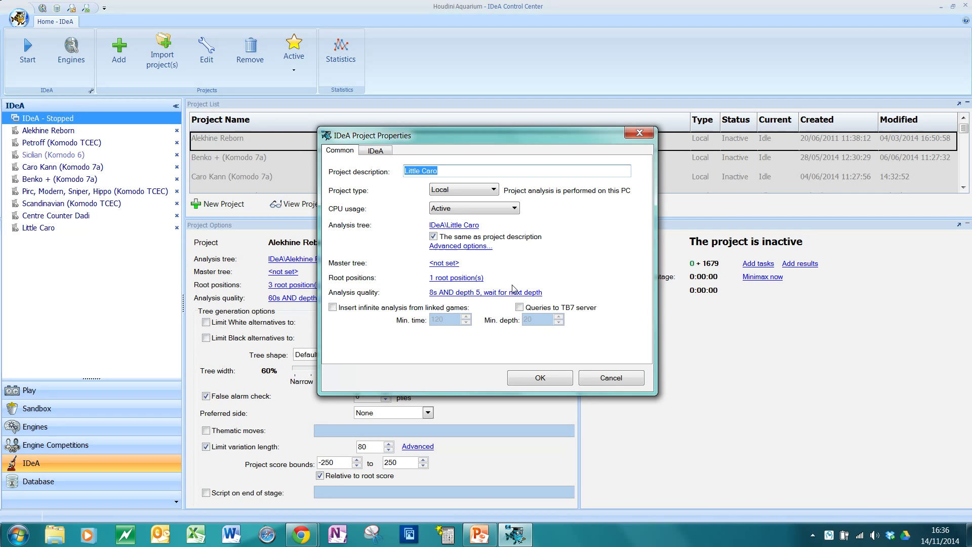
pyautogui.click(609, 377)
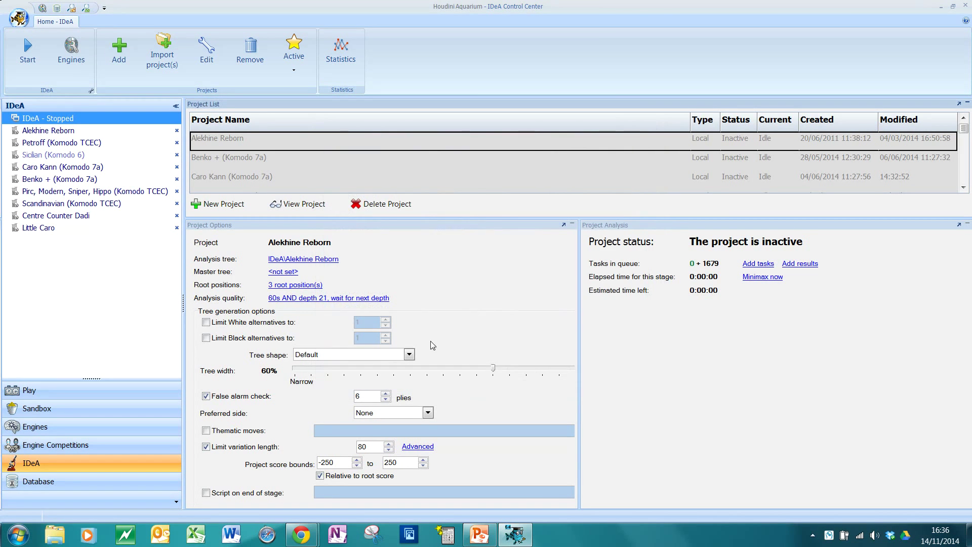
pyautogui.moveTo(76, 191)
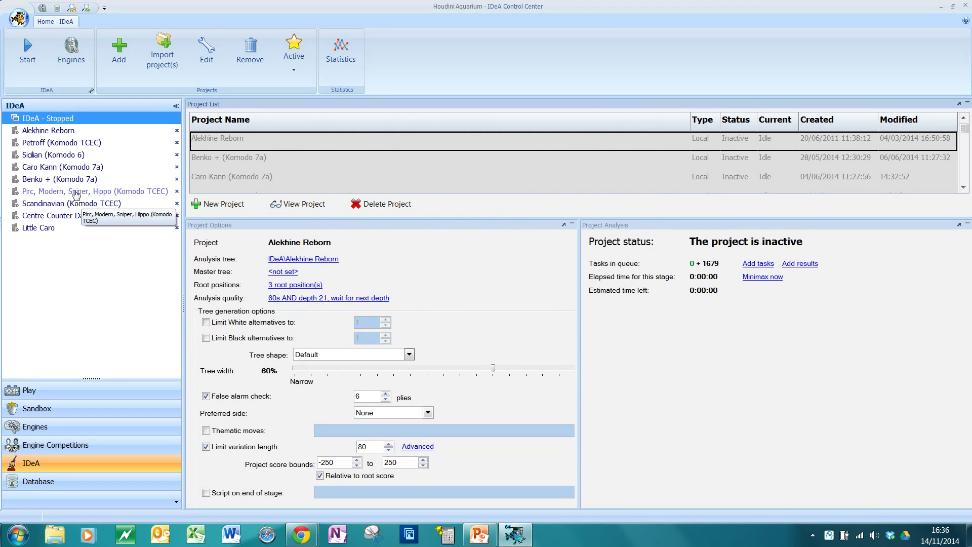
pyautogui.doubleClick(62, 166)
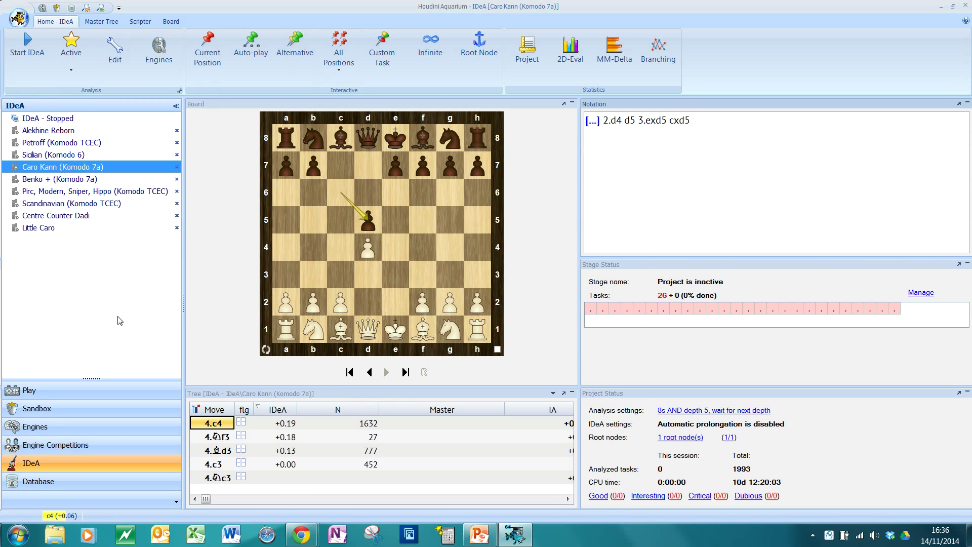
# Step: Check the Engines Setup, which lists Houdini 4 IDeA, then switch to the PowerPoint slides
pyautogui.click(157, 50)
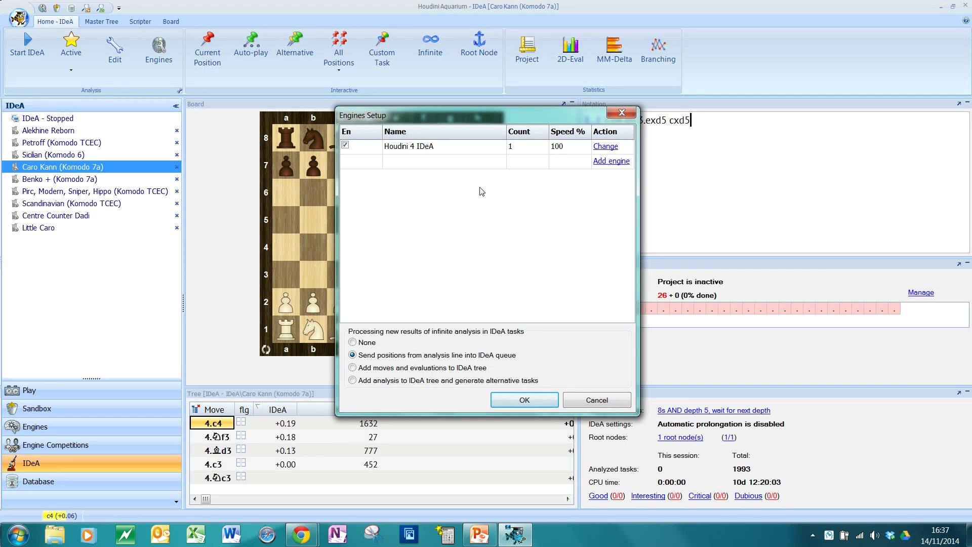
pyautogui.moveTo(472, 331)
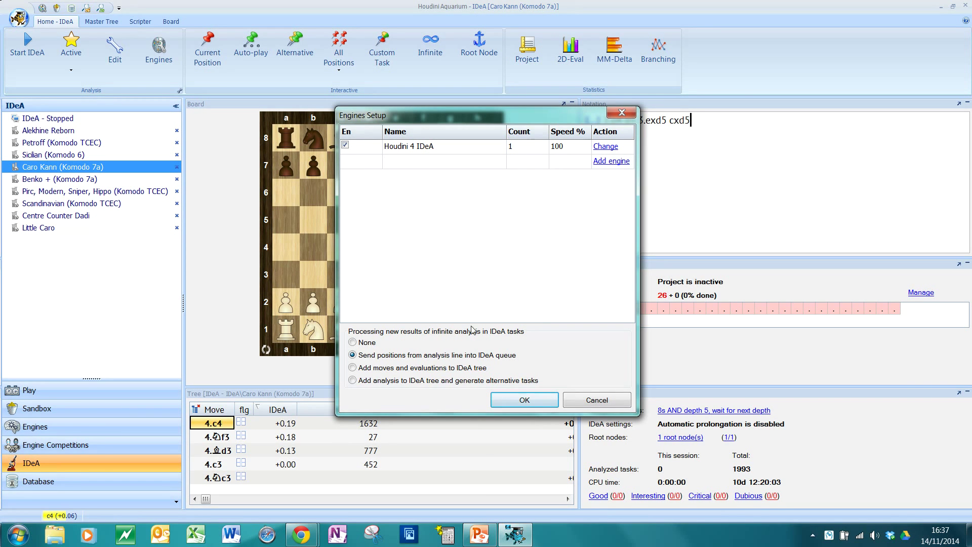
pyautogui.click(478, 534)
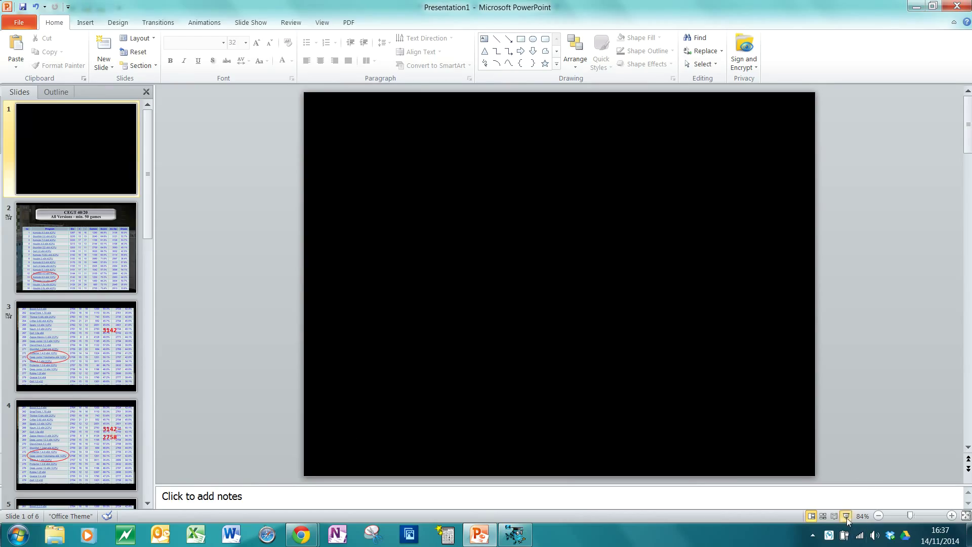
pyautogui.click(834, 515)
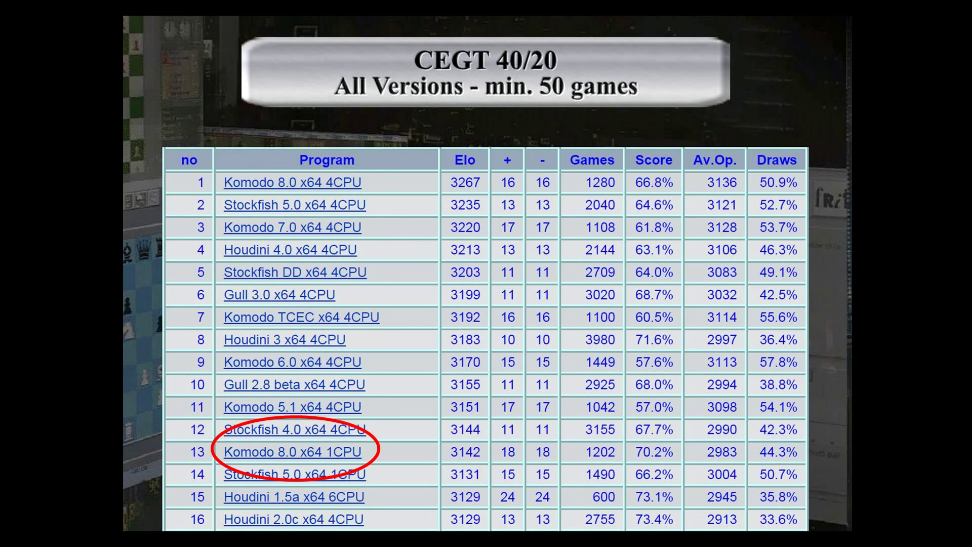
# Step: Scroll through the presentation to the sixth slide with the large red 6x
pyautogui.scroll(-3)
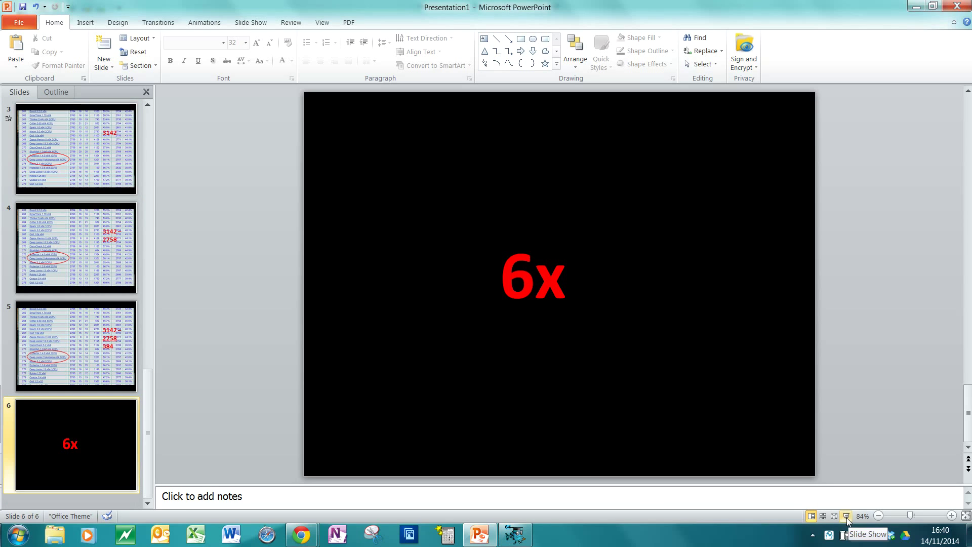
# Step: Dismiss Engines Setup and link the Sandbox to the Caro Kann (Komodo 7a) IDeA project
pyautogui.click(514, 534)
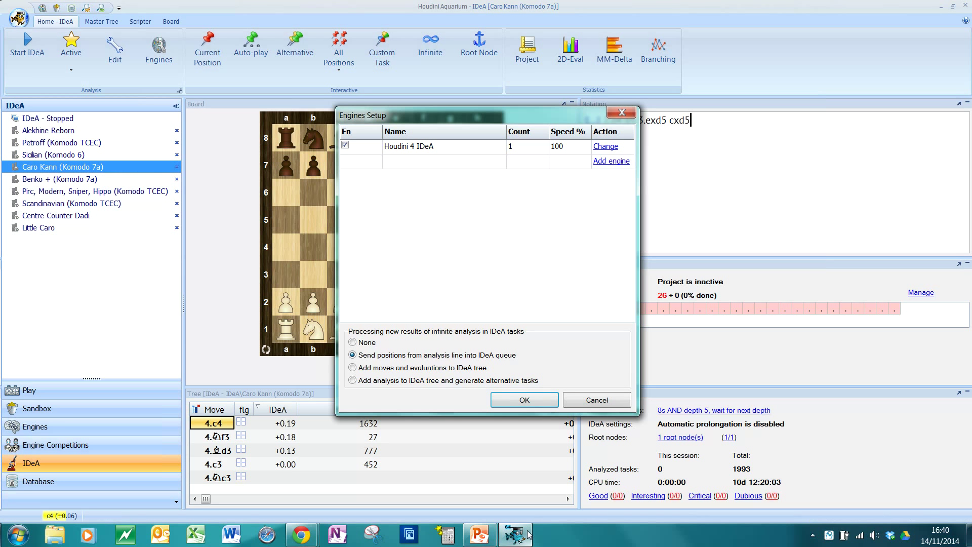
pyautogui.moveTo(74, 408)
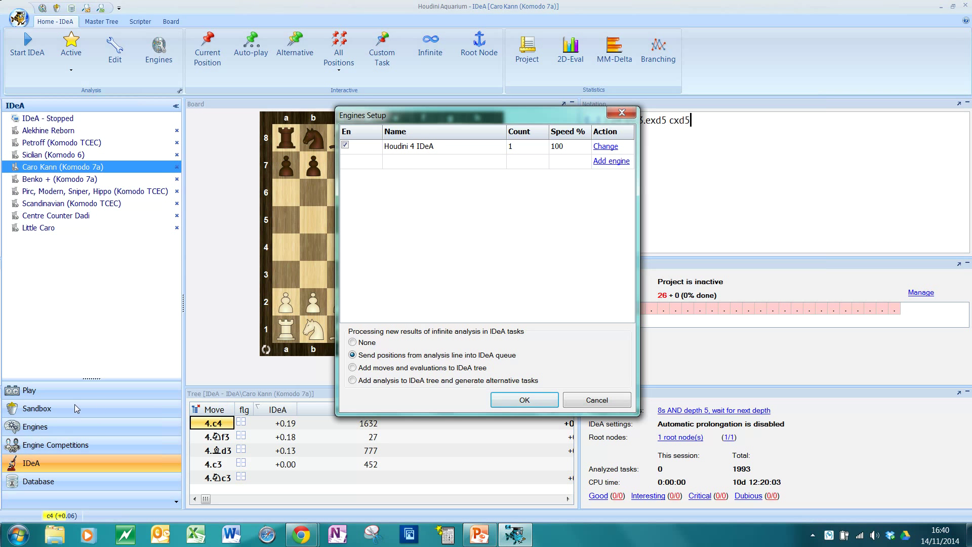
pyautogui.click(524, 400)
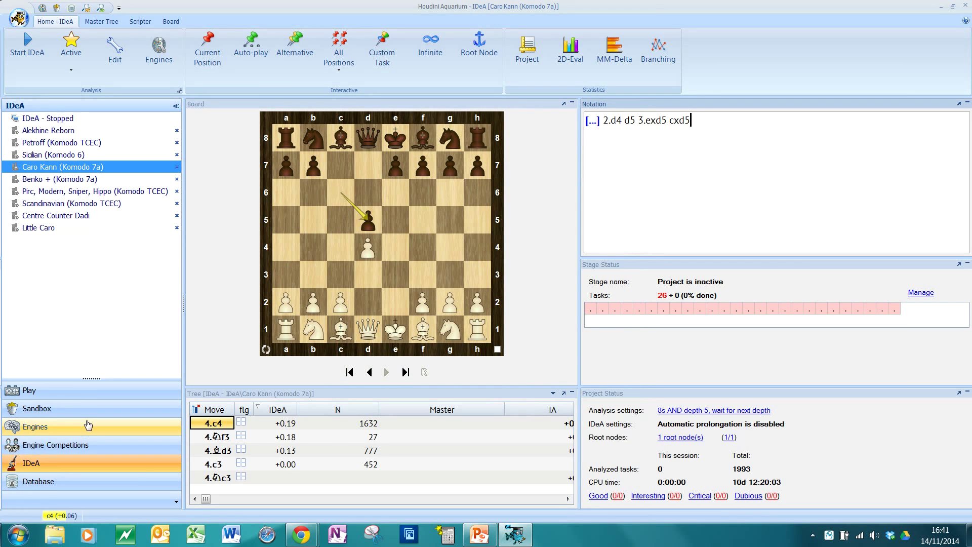
pyautogui.click(36, 408)
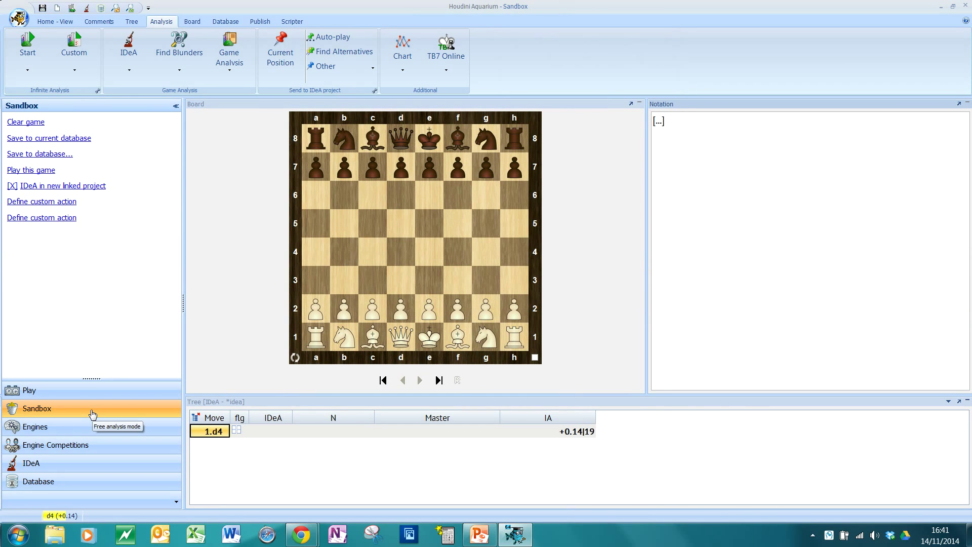
pyautogui.click(128, 69)
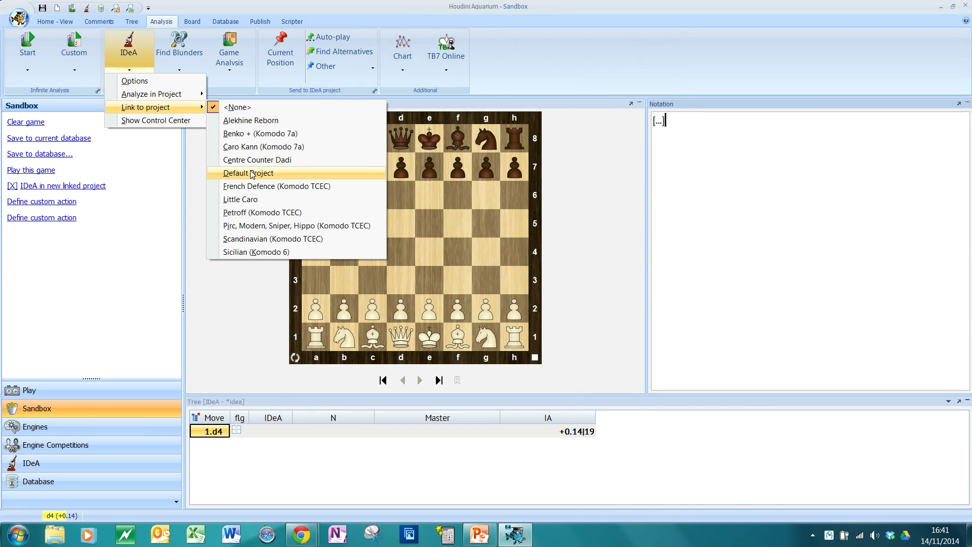
pyautogui.click(263, 147)
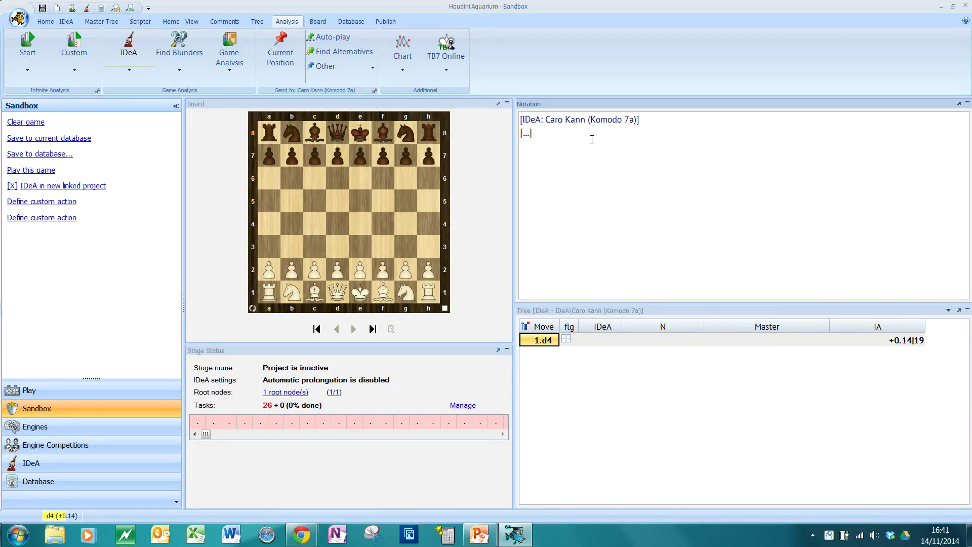
pyautogui.click(531, 133)
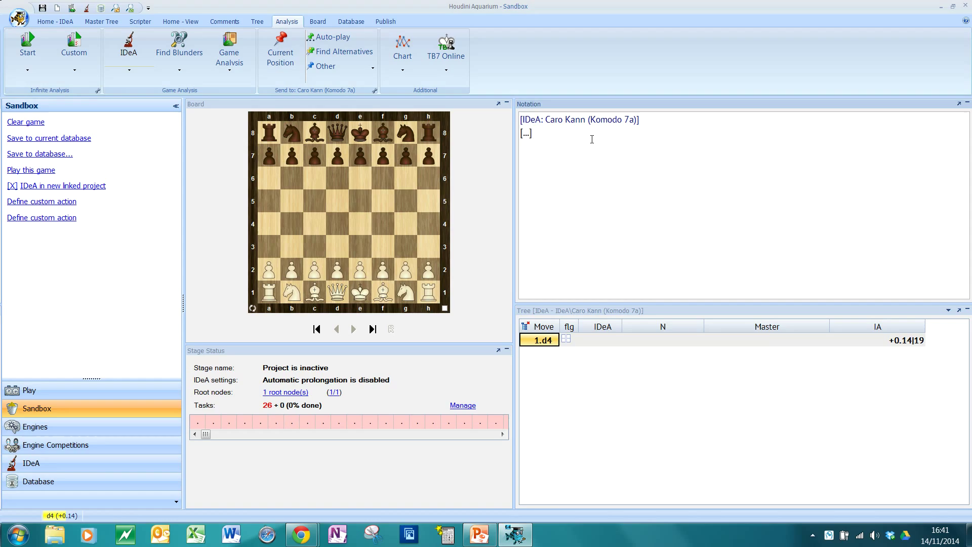
pyautogui.click(532, 132)
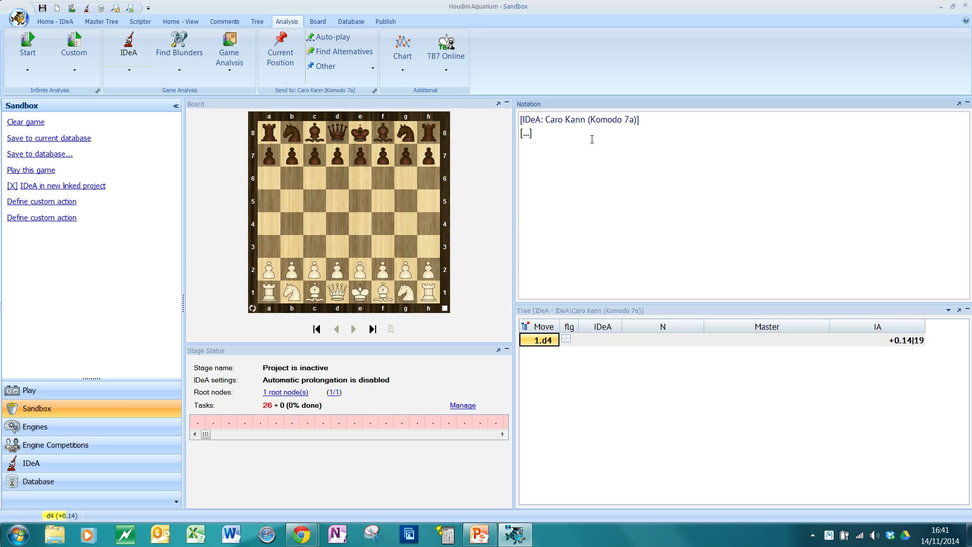
pyautogui.click(530, 132)
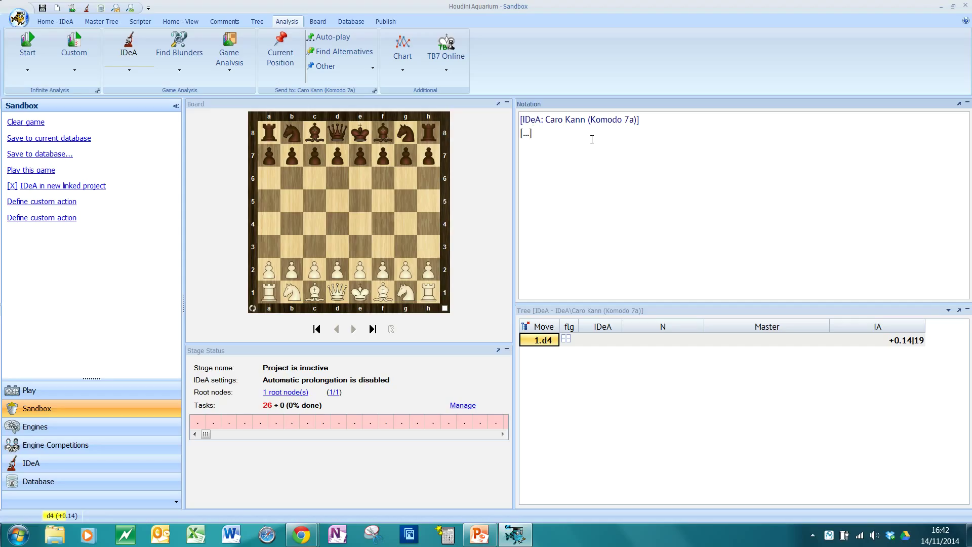
pyautogui.click(531, 133)
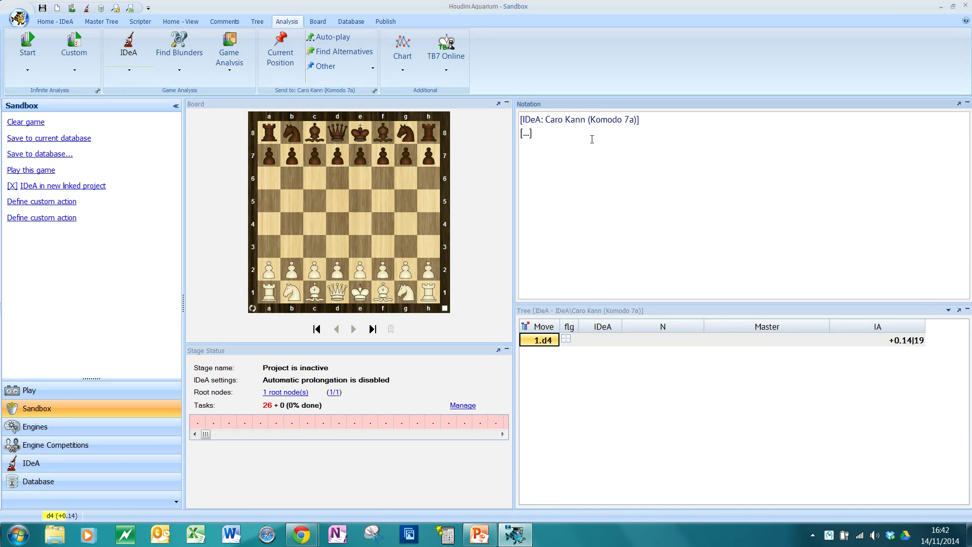
pyautogui.click(532, 132)
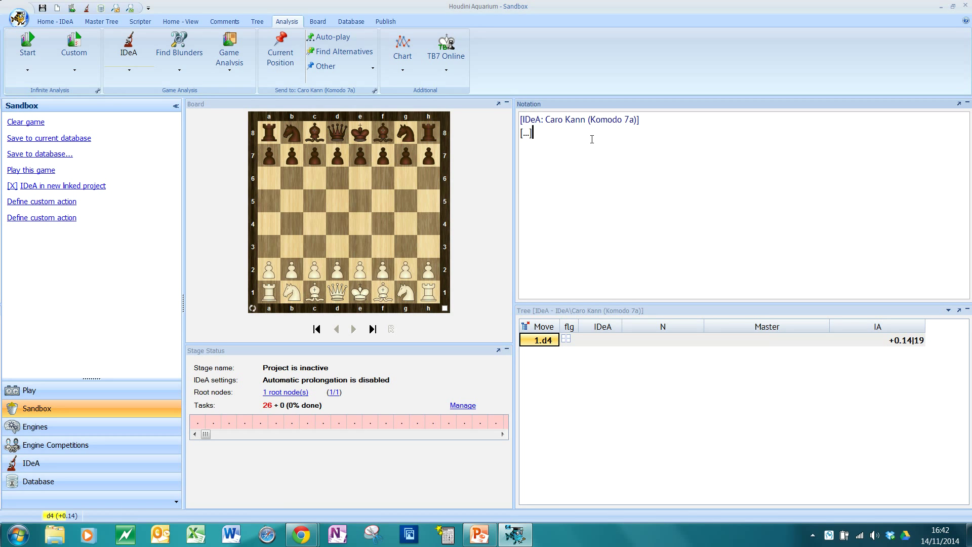